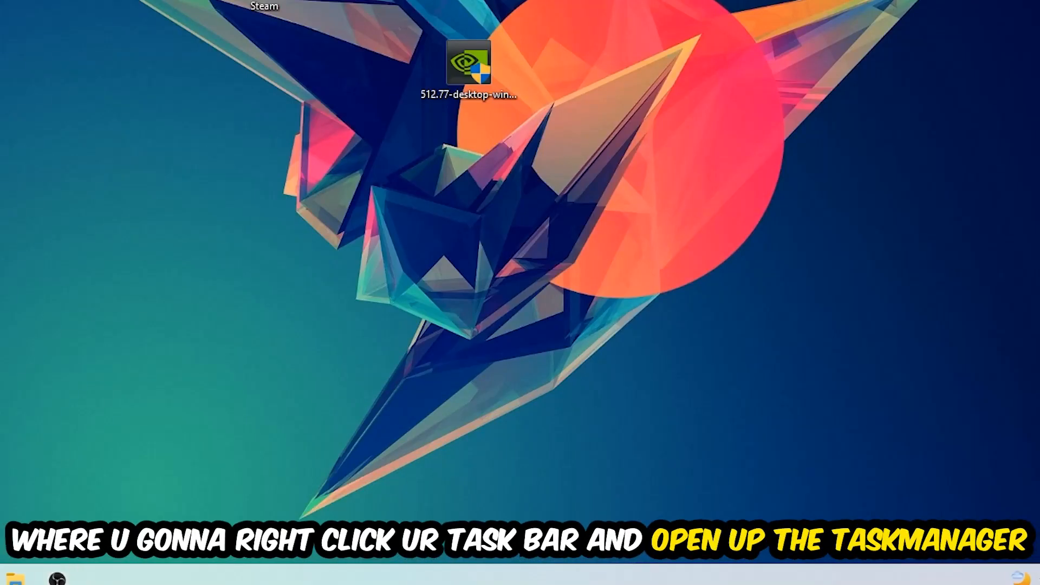
pyautogui.moveTo(416, 365)
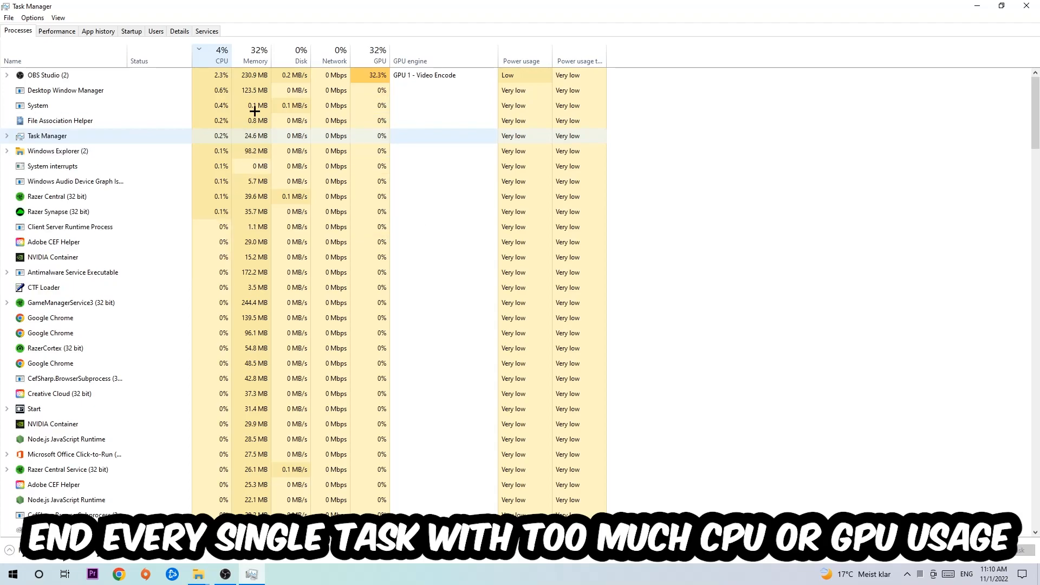
# - Close Task Manager after reviewing the processes' CPU and GPU usage
pyautogui.click(378, 60)
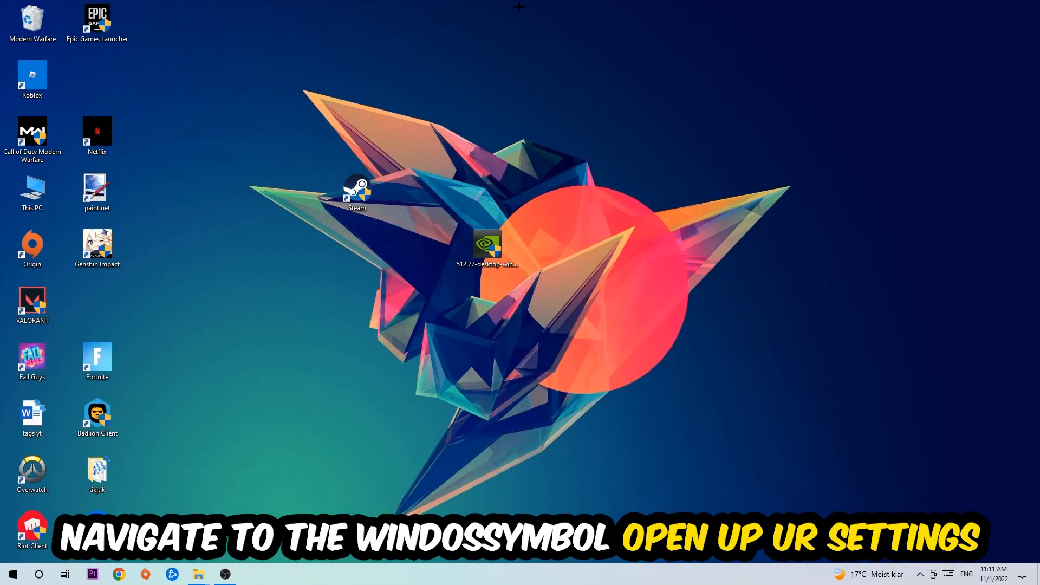
# - Open the Start menu from the taskbar's Windows button
pyautogui.click(12, 573)
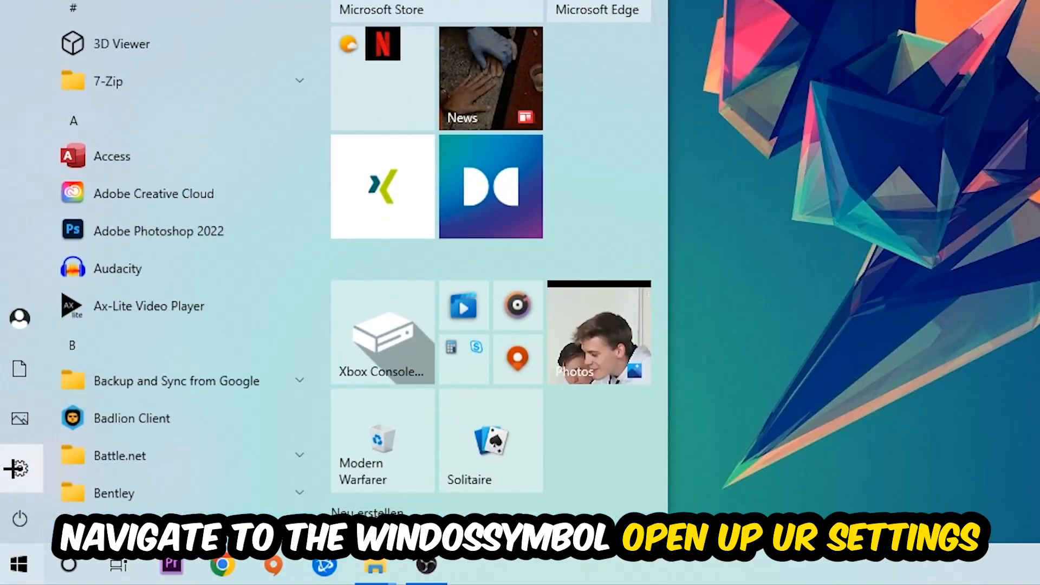
# - In Settings > Gaming, check Xbox Game Bar and background recording are off, then reach Game Mode
pyautogui.click(19, 468)
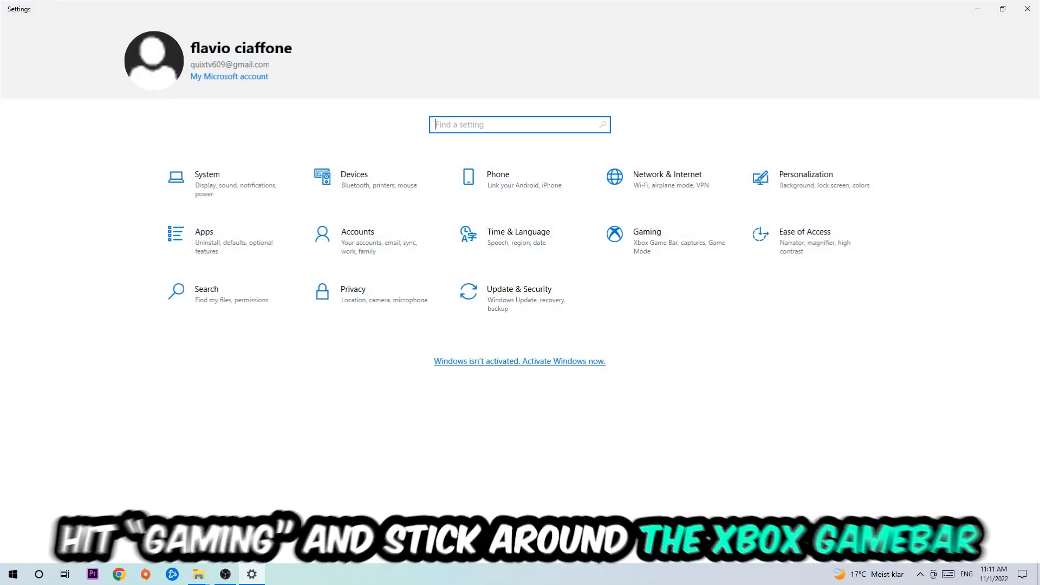
pyautogui.click(646, 232)
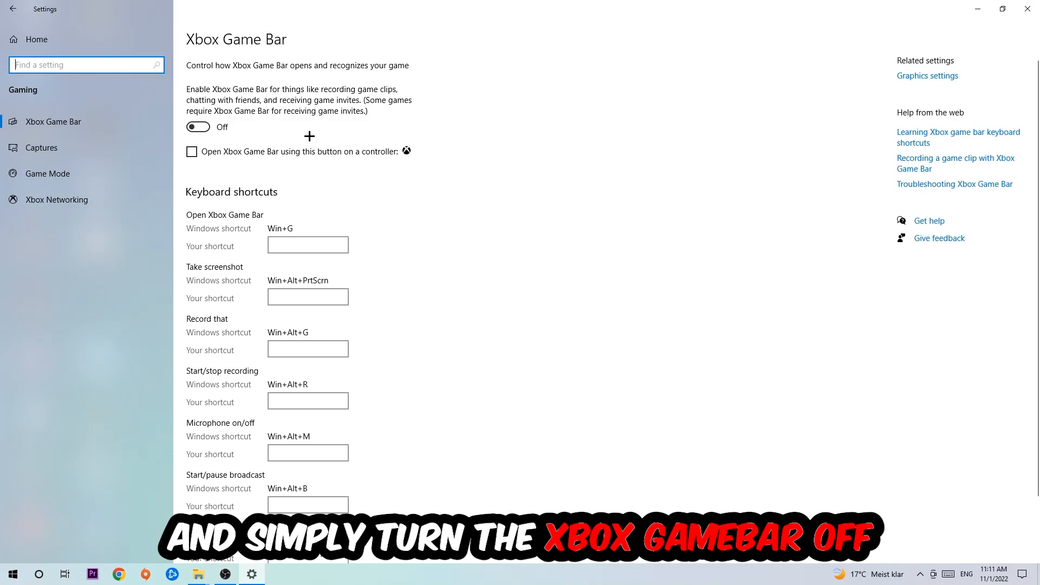
pyautogui.moveTo(300, 131)
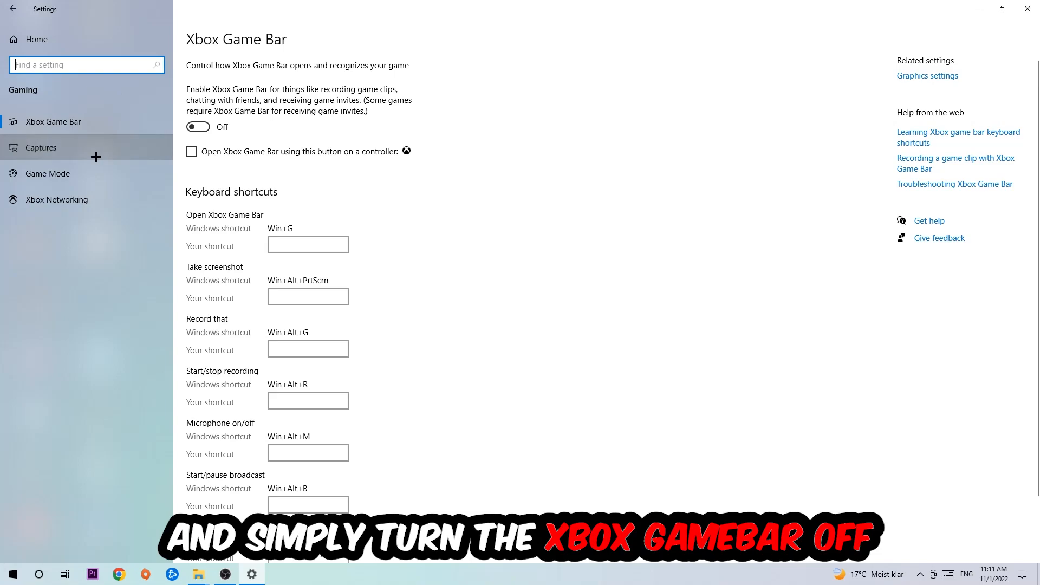
pyautogui.click(41, 147)
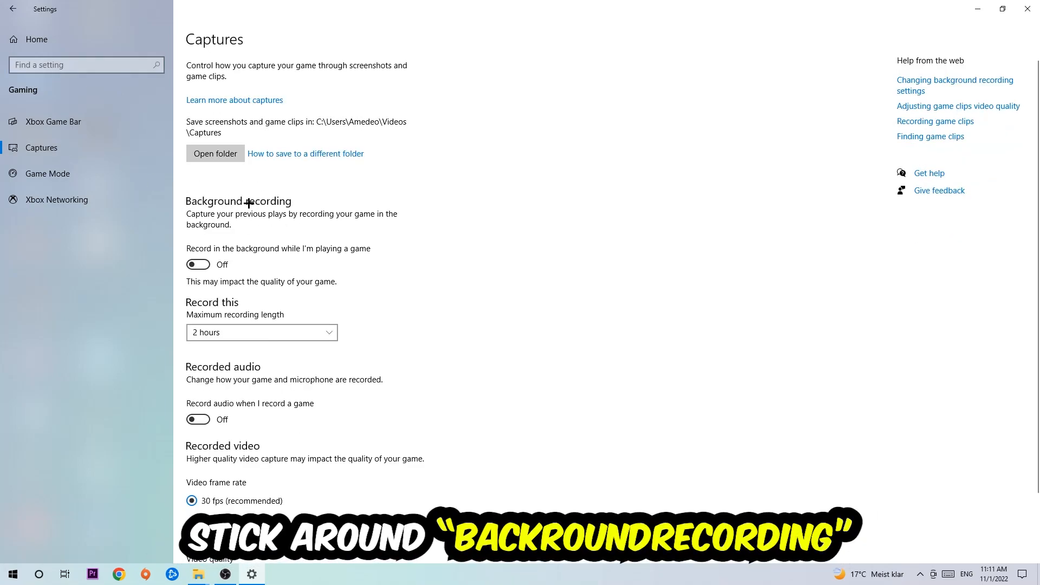
pyautogui.moveTo(373, 249)
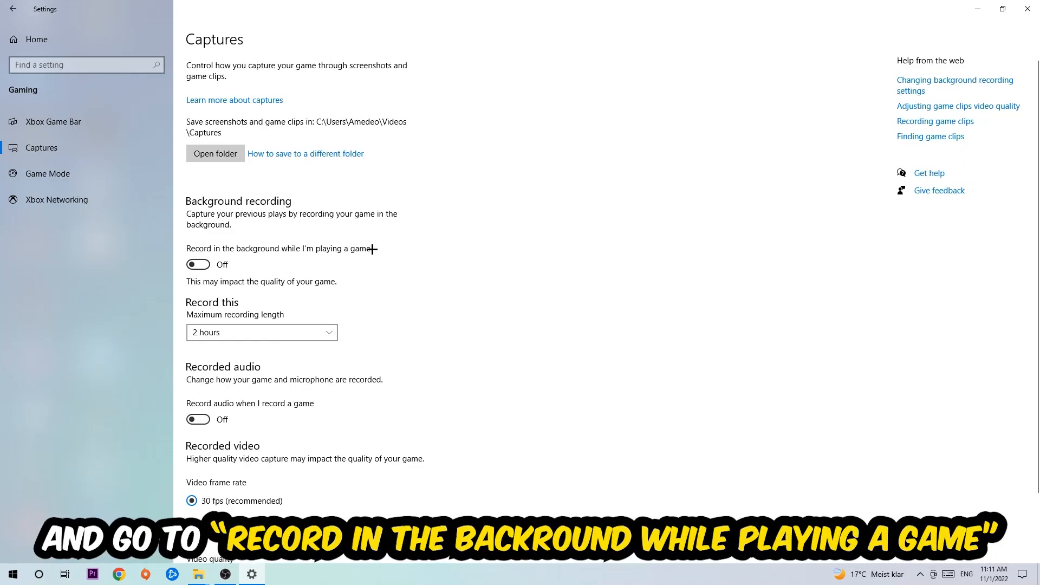
pyautogui.click(47, 174)
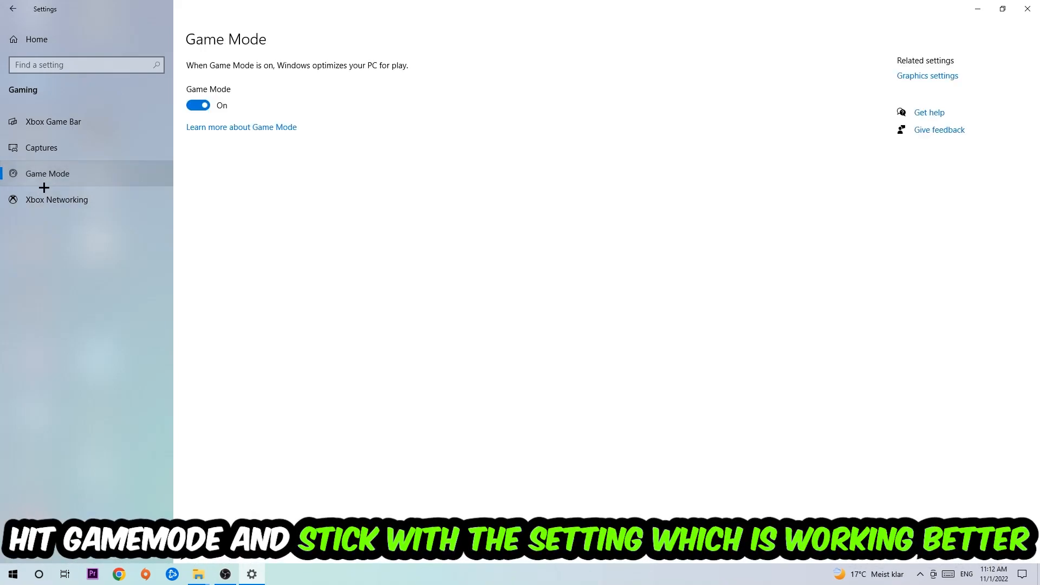
pyautogui.moveTo(240, 253)
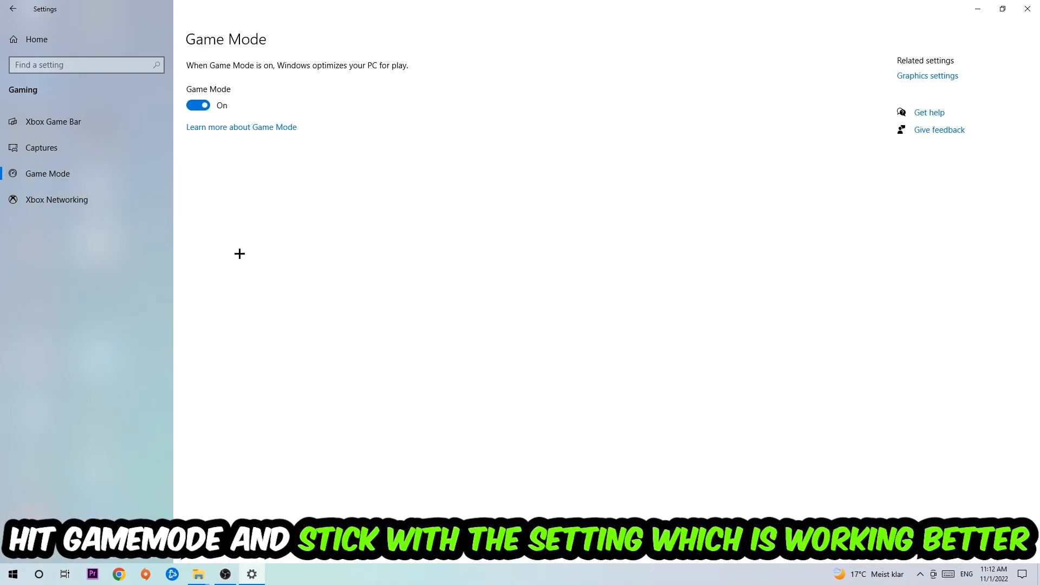
pyautogui.moveTo(226, 182)
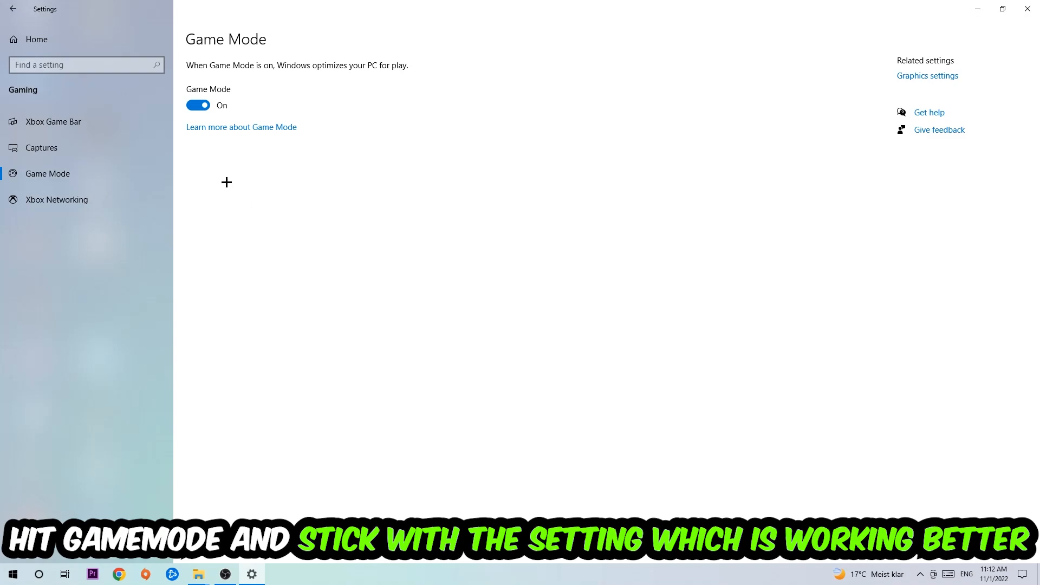
# - Leave Game Mode on and go back to the Settings Home page
pyautogui.click(12, 8)
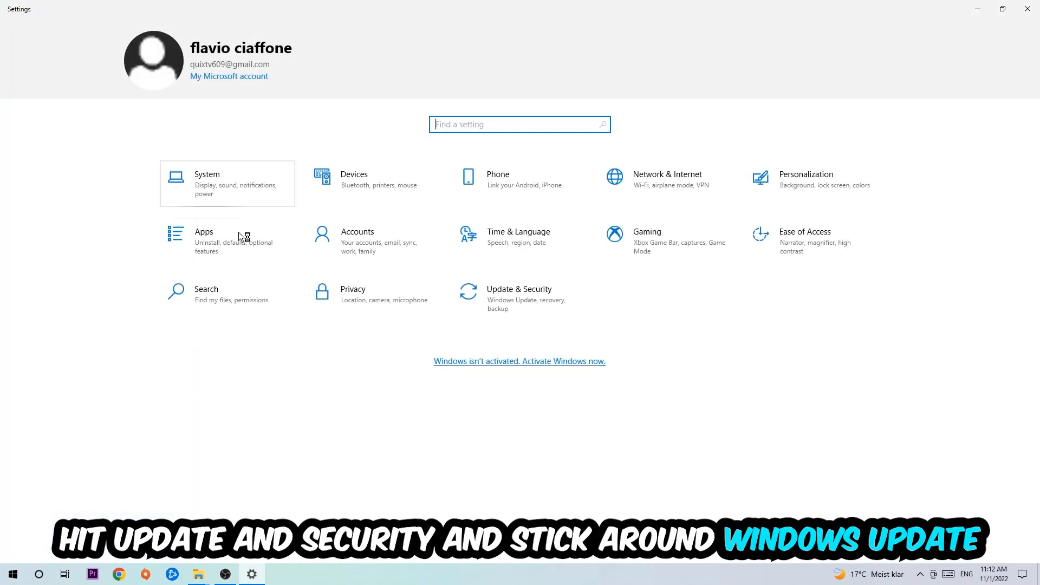
# - Close the Settings window to return to the desktop
pyautogui.click(519, 298)
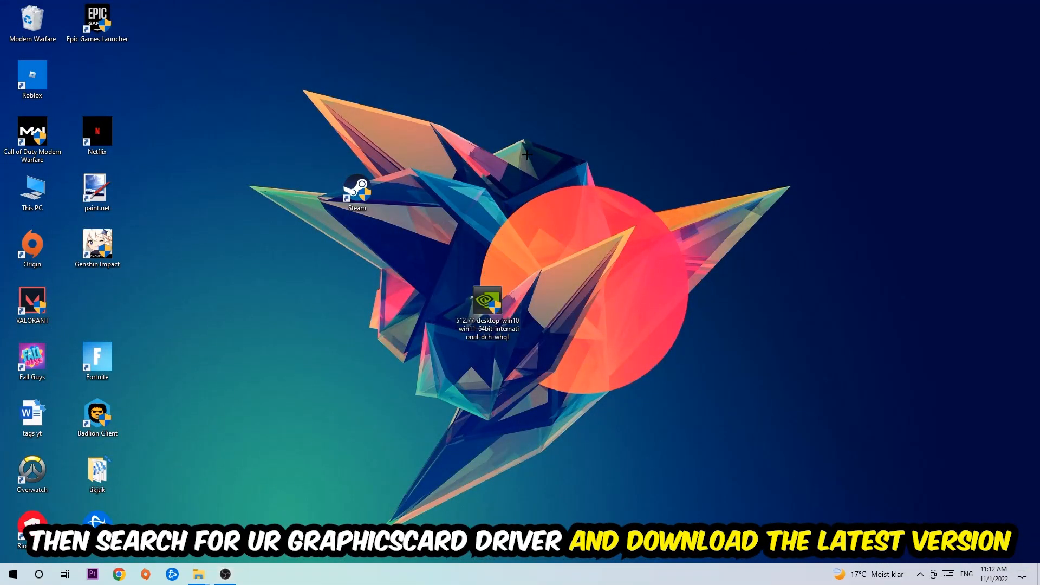
pyautogui.moveTo(481, 215)
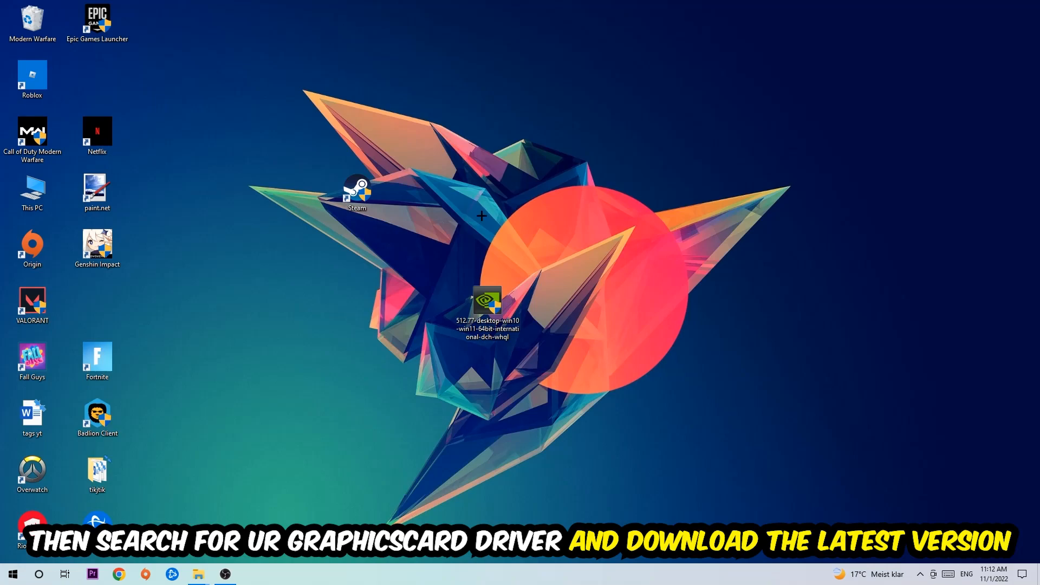
pyautogui.moveTo(439, 197)
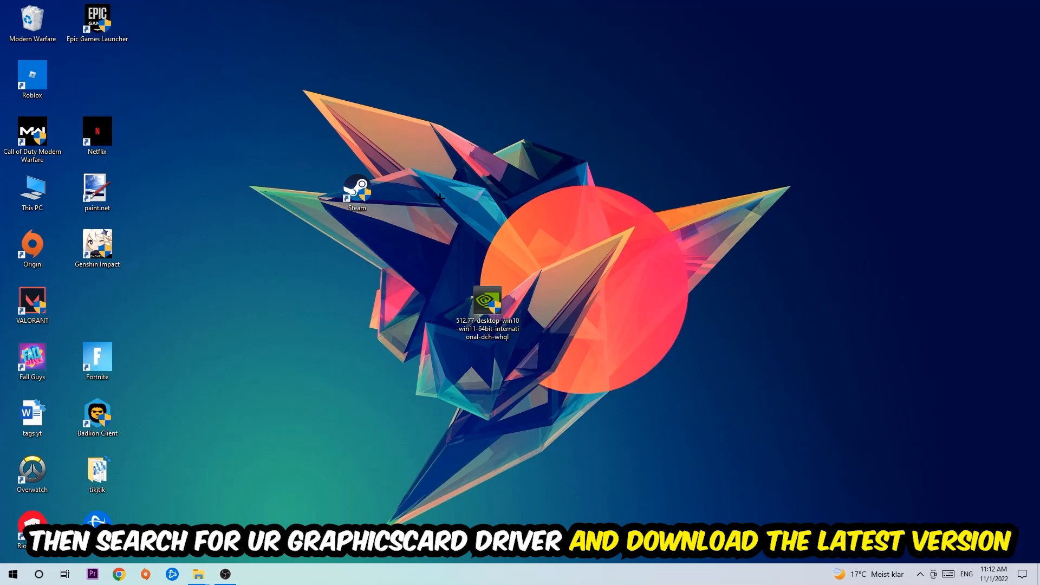
pyautogui.moveTo(410, 194)
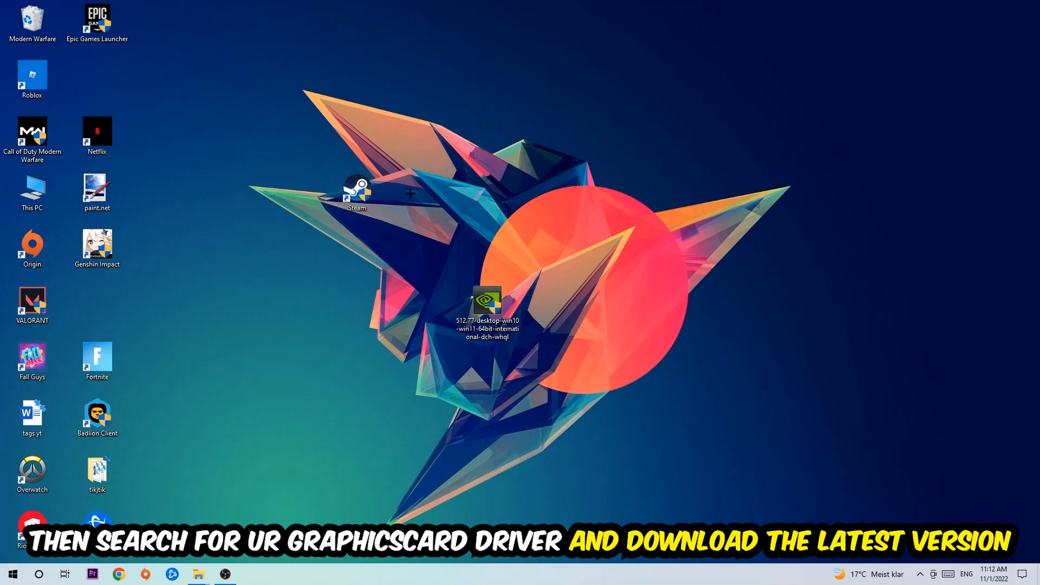